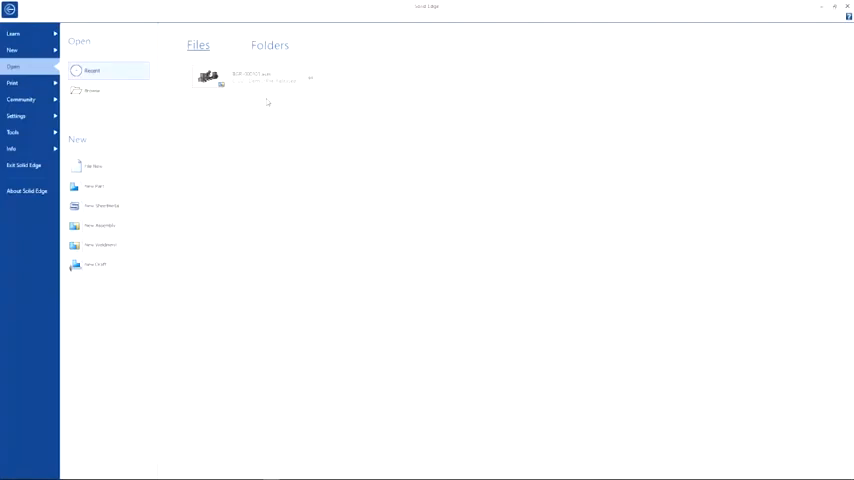
Step: Open the packaging machine assembly from Recent with preview open and adjust the view style
left_click(250, 78)
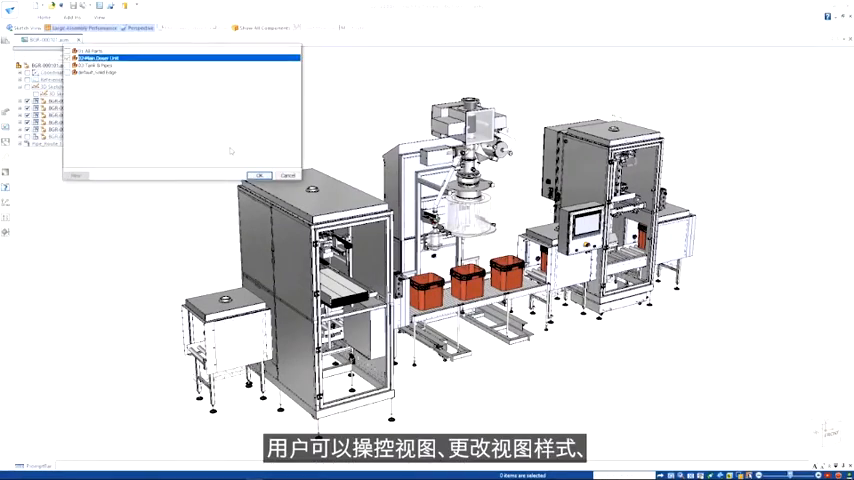
left_click(260, 176)
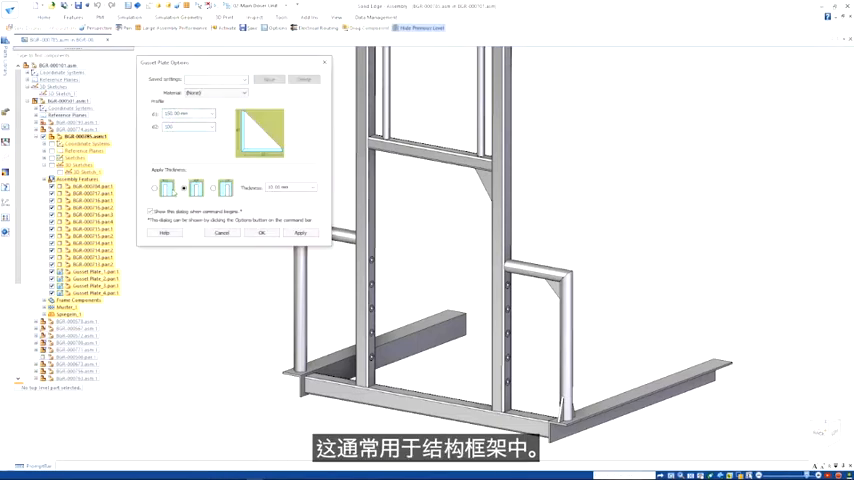
Step: Apply Gusset Plate to the frame corner members and set its options in the dialog
left_click(262, 232)
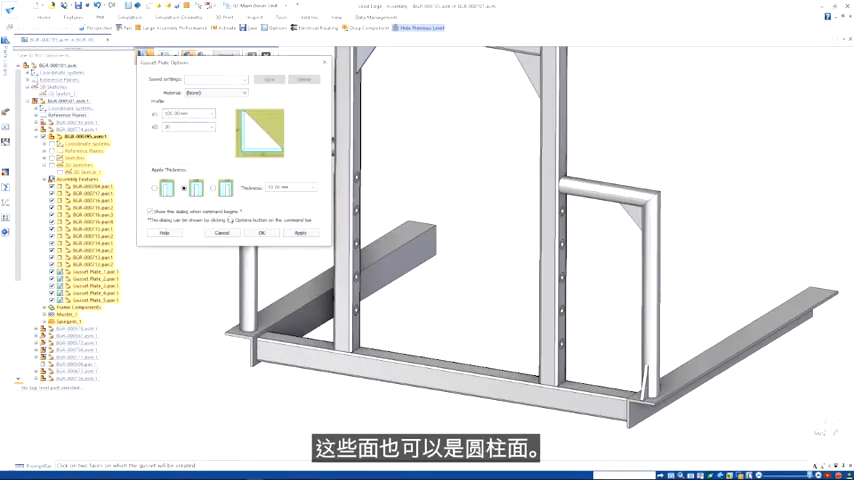
left_click(260, 232)
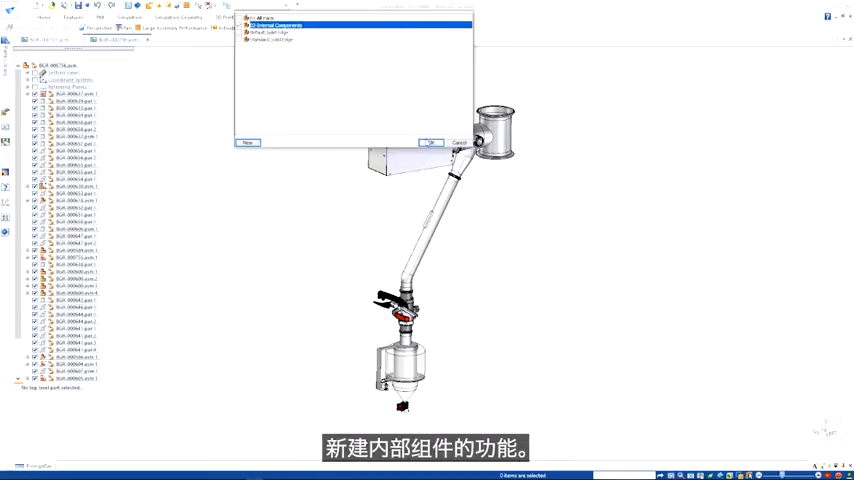
Step: Start Create Internal Component for the bracket in the pipe fitting assembly
left_click(430, 144)
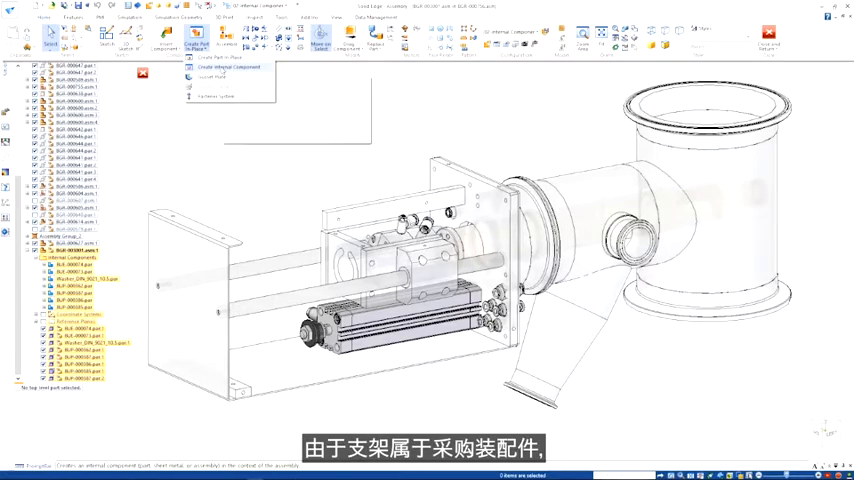
left_click(230, 68)
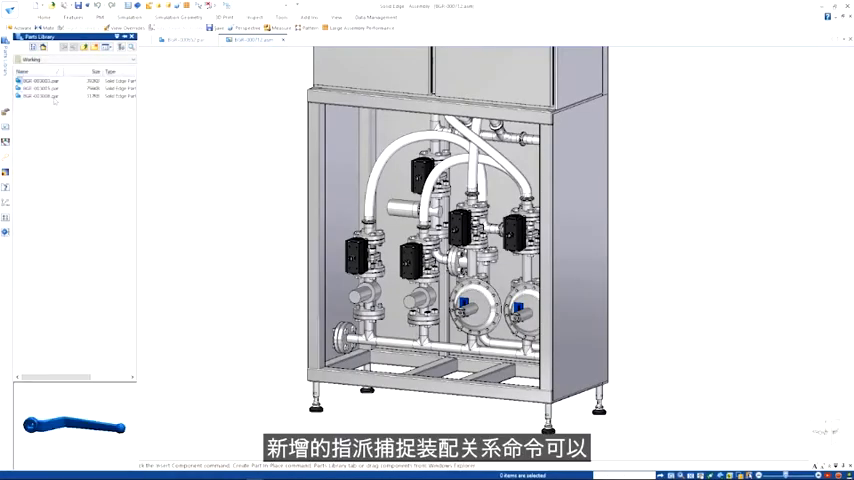
Step: Run Capture Fit on the red handwheel part to define its mating faces
left_click(40, 88)
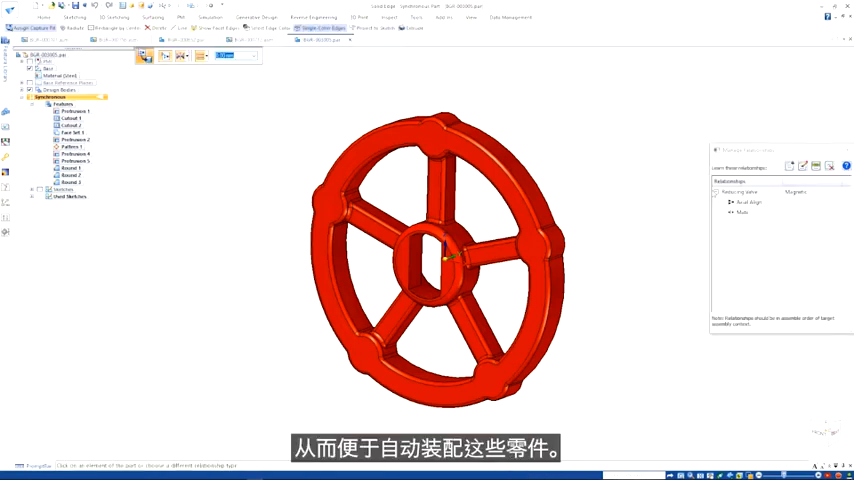
left_click(744, 212)
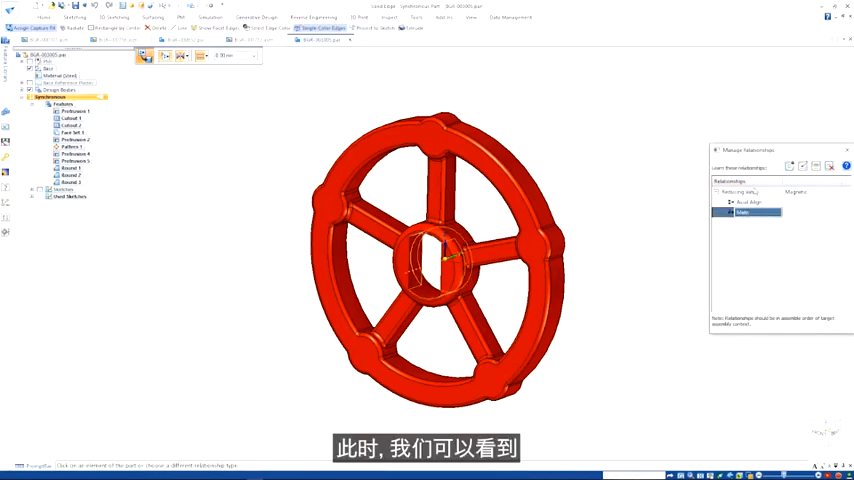